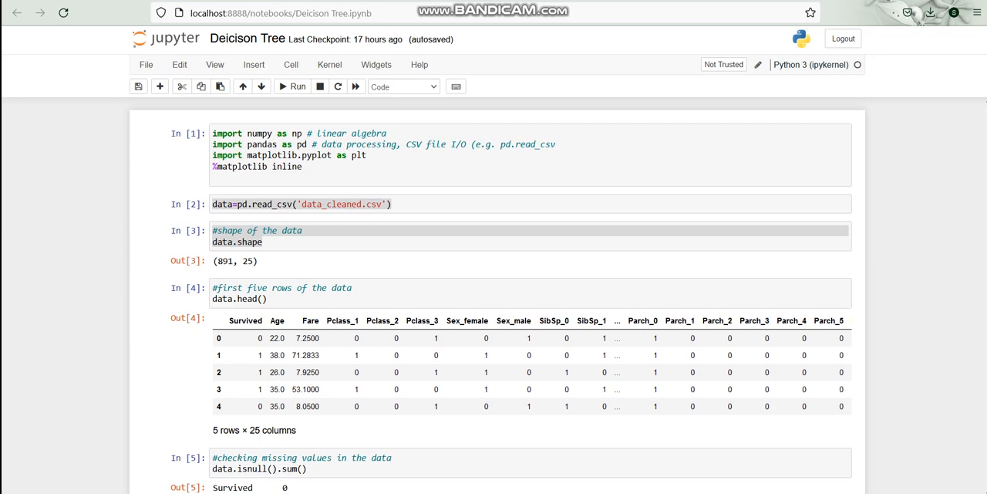
Scroll past data.head() to the data.isnull().sum() output showing zero missing values per column.
scroll(down, 3)
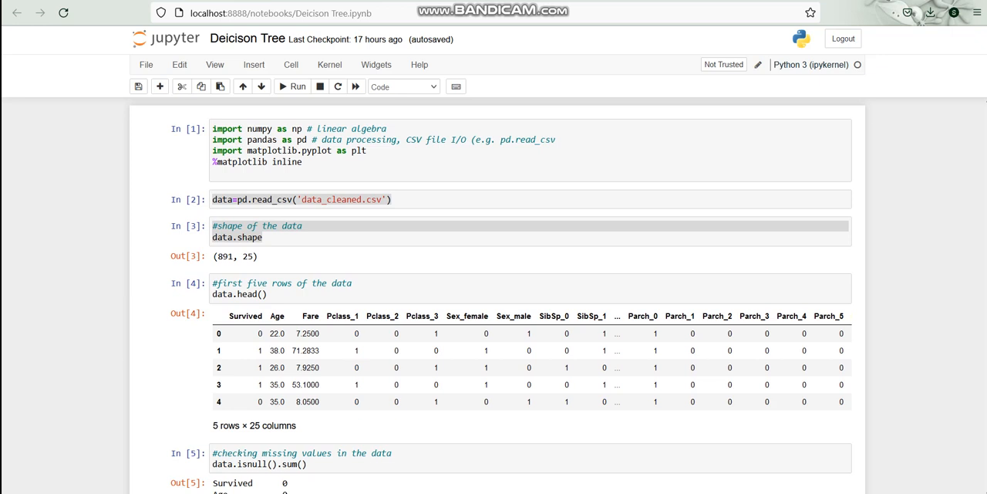
scroll(down, 3)
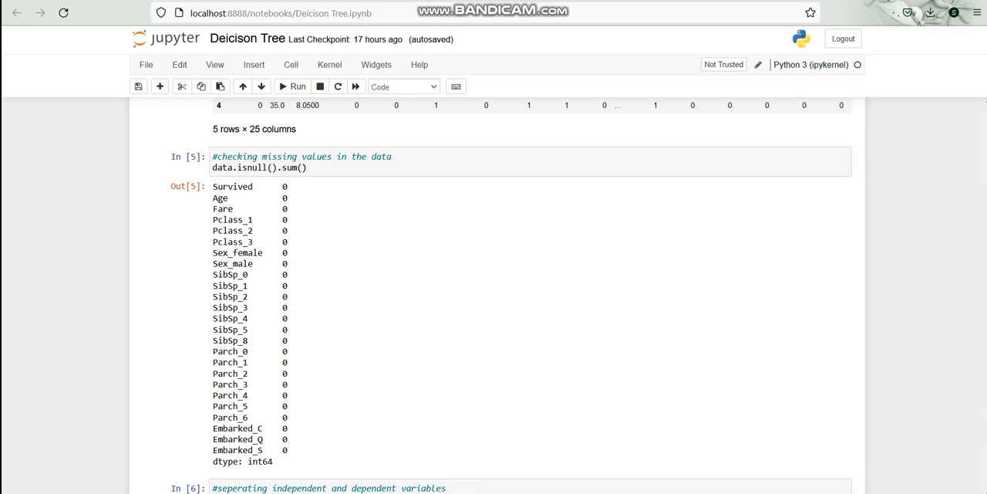
Scroll past the train/validation split to the DecisionTreeClassifier fit and its ~0.988 training score.
scroll(down, 3)
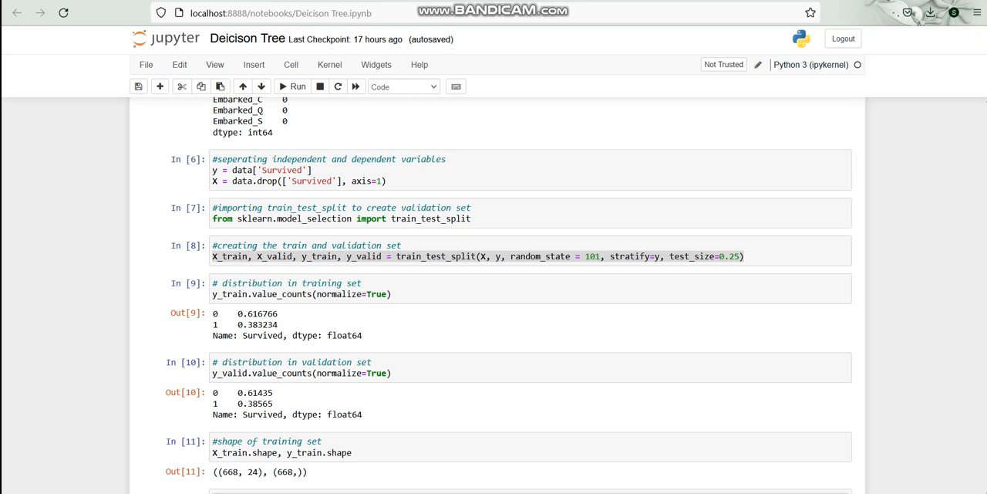
scroll(down, 3)
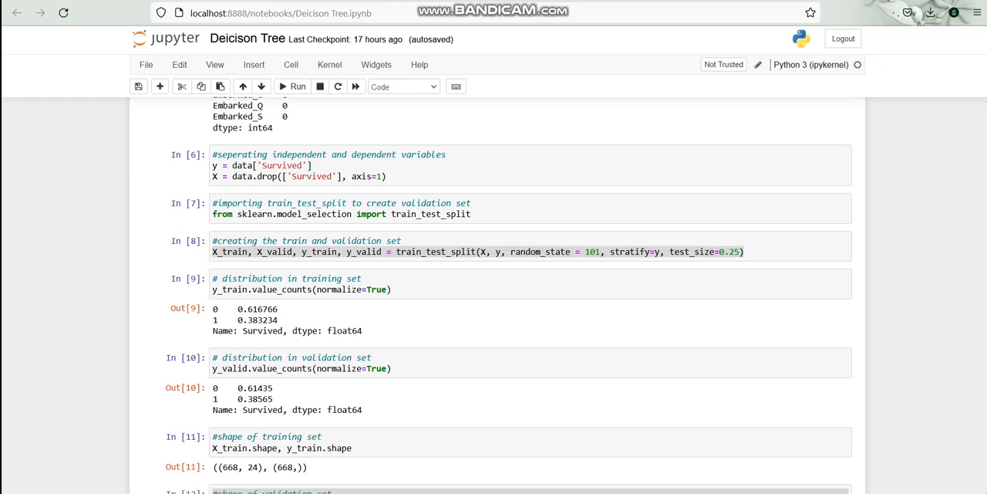
scroll(down, 3)
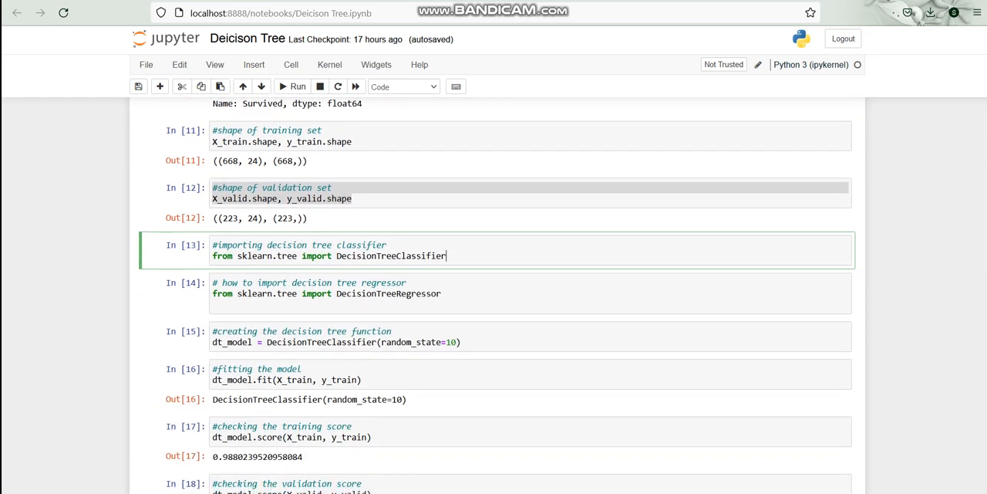
click(308, 287)
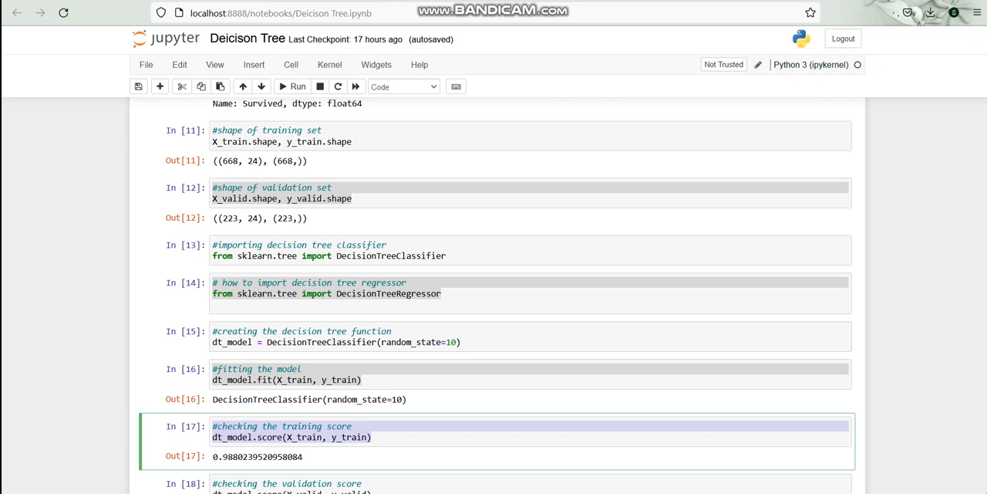
Scroll to the ~0.753 validation score, the predict labels array and the predict_proba probabilities.
scroll(down, 3)
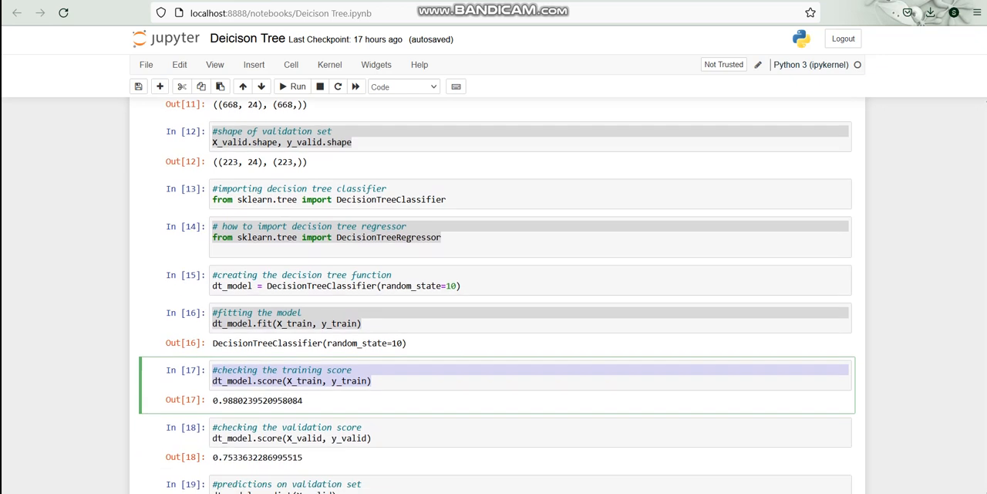
scroll(down, 3)
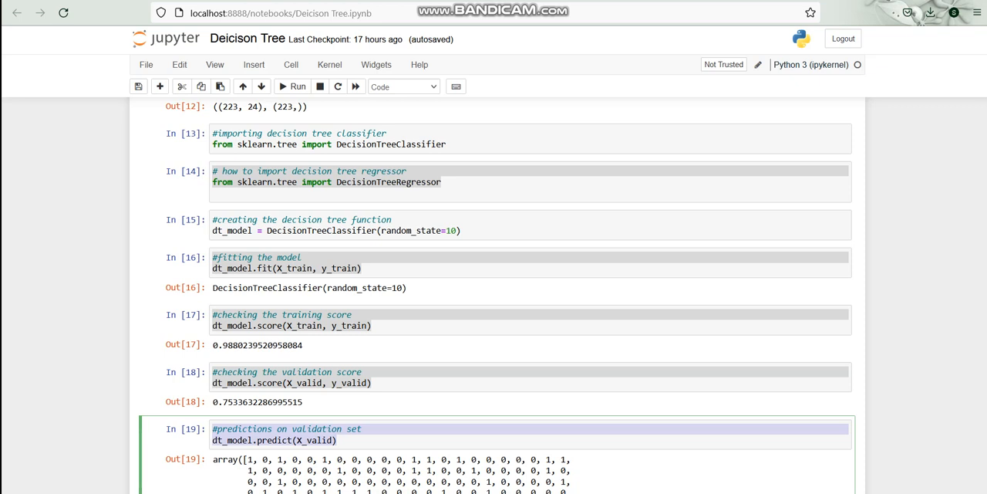
scroll(down, 3)
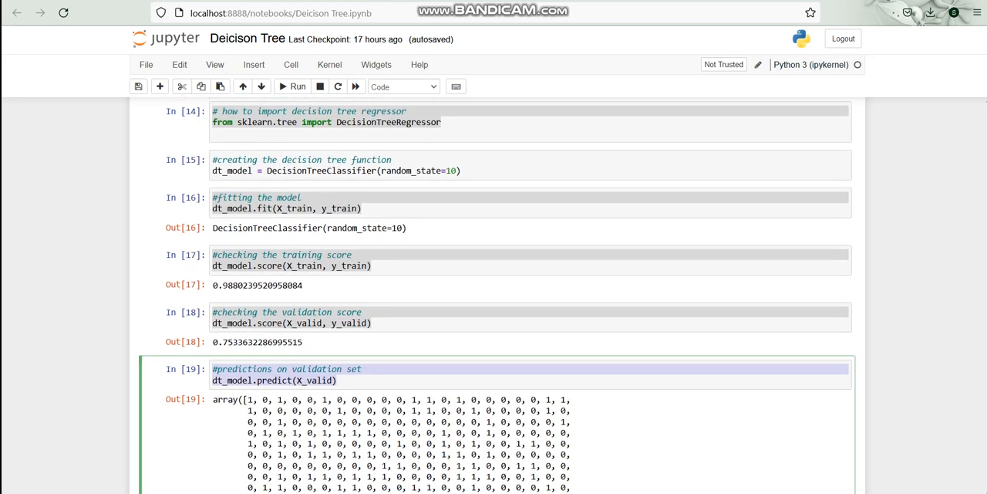
scroll(down, 3)
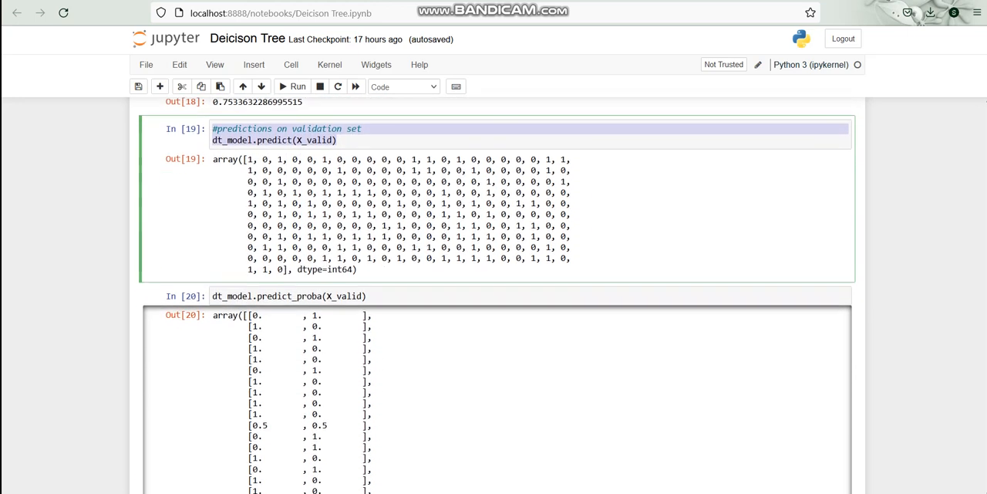
scroll(down, 3)
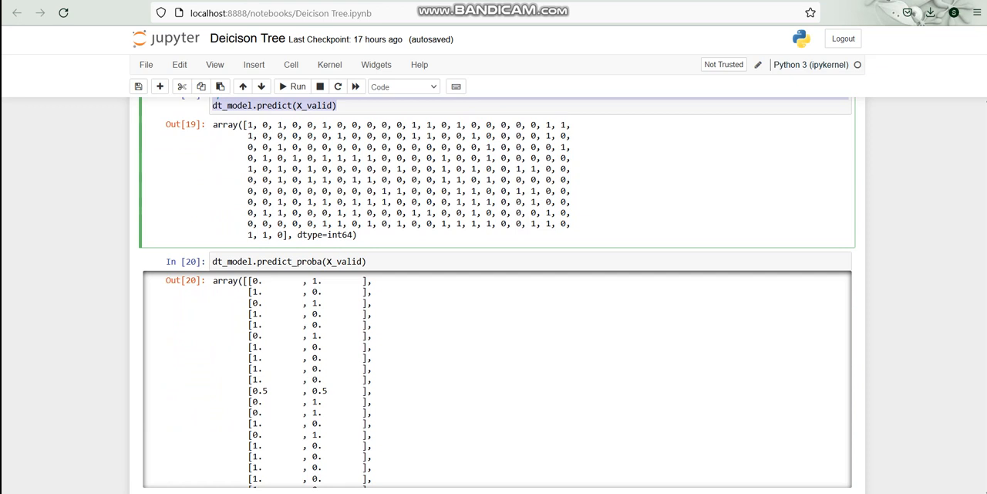
scroll(down, 3)
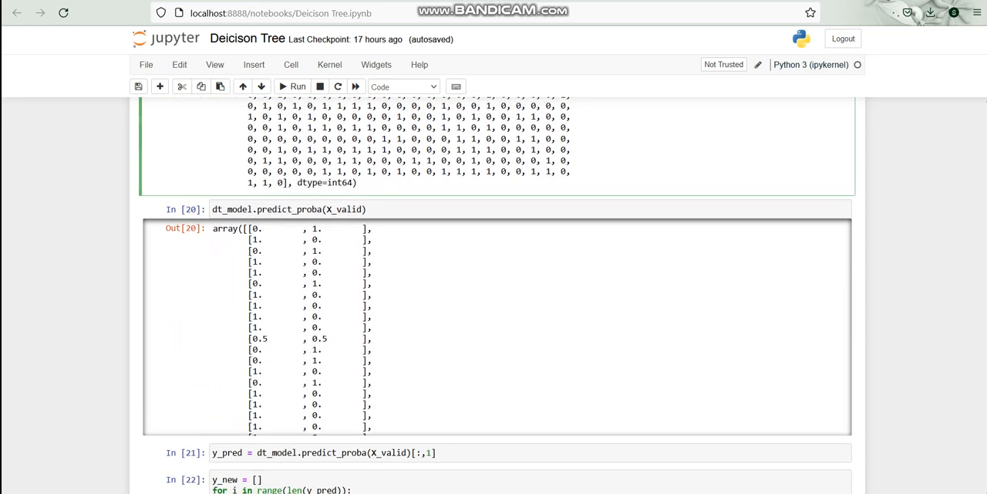
Scroll to the 0.7-threshold relabelling loop and its accuracy_score of about 0.753.
scroll(down, 3)
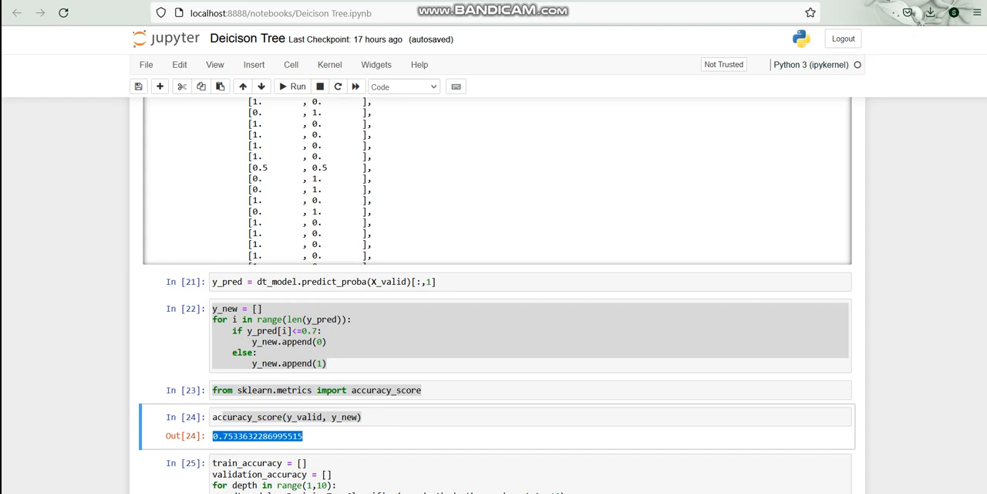
scroll(down, 3)
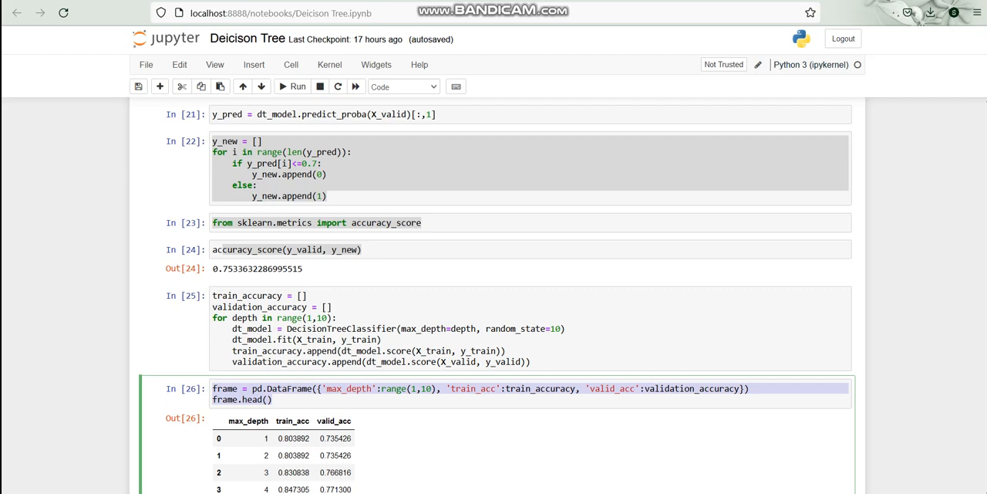
scroll(down, 3)
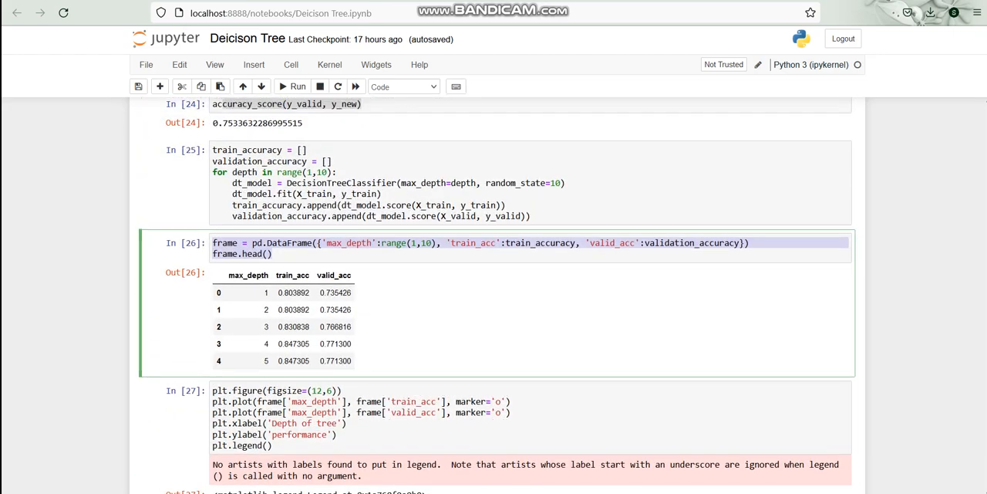
click(266, 293)
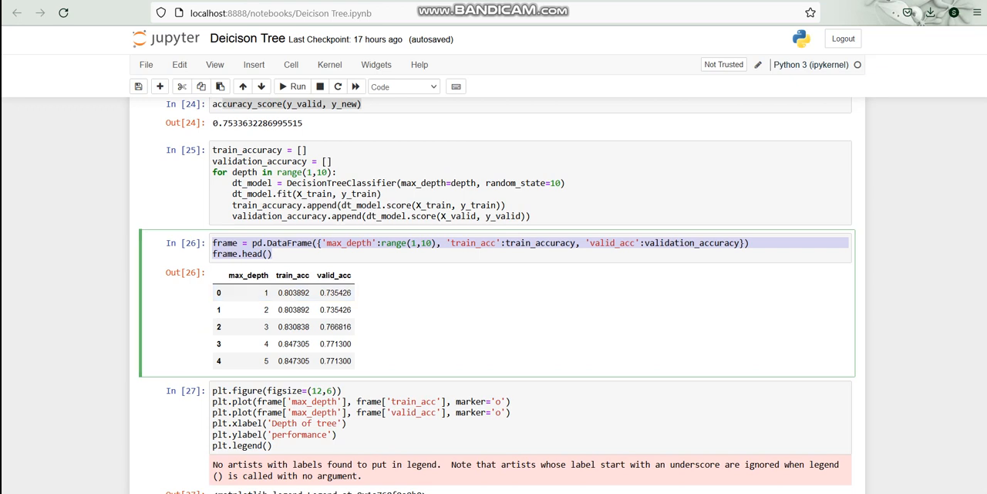
click(284, 342)
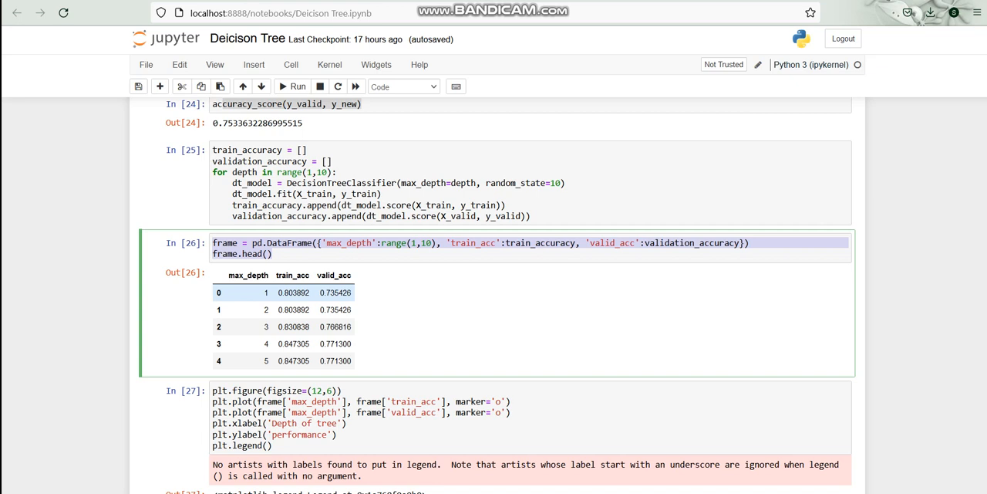
click(265, 309)
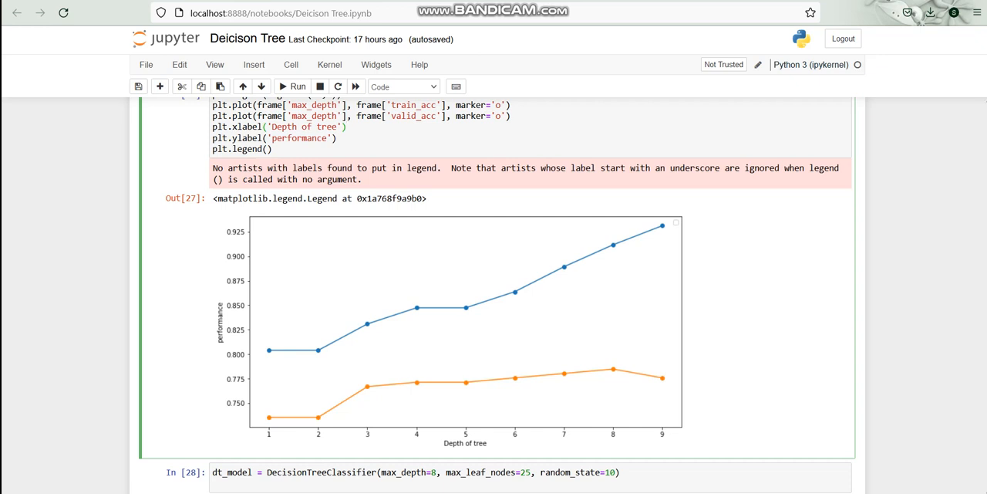
scroll(down, 3)
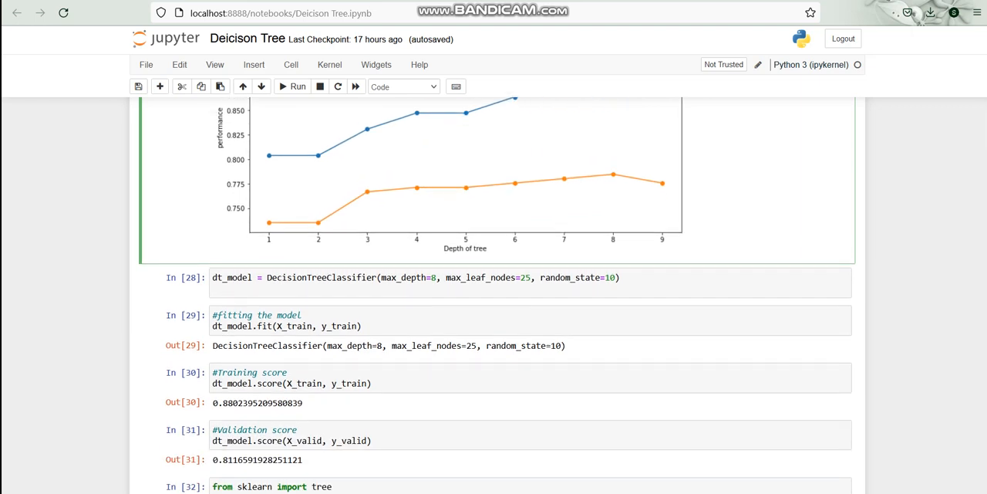
scroll(down, 3)
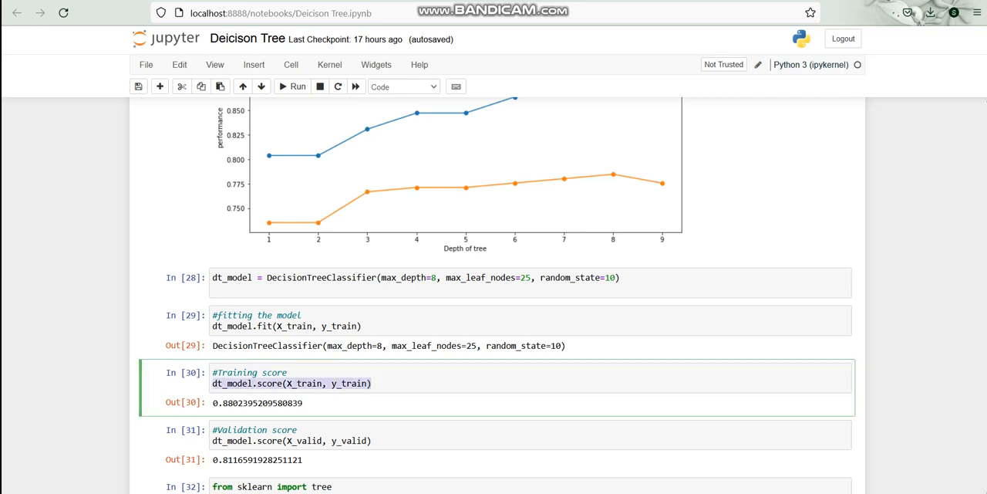
scroll(down, 3)
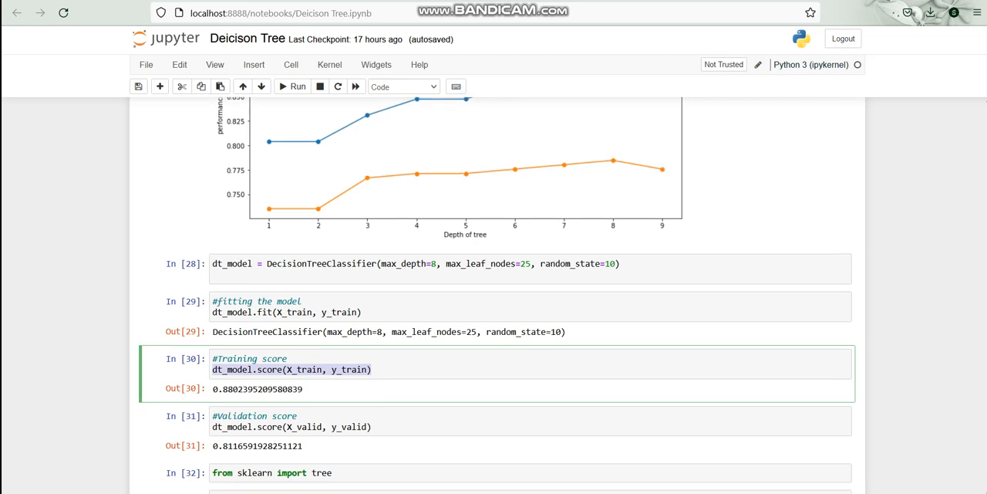
scroll(down, 3)
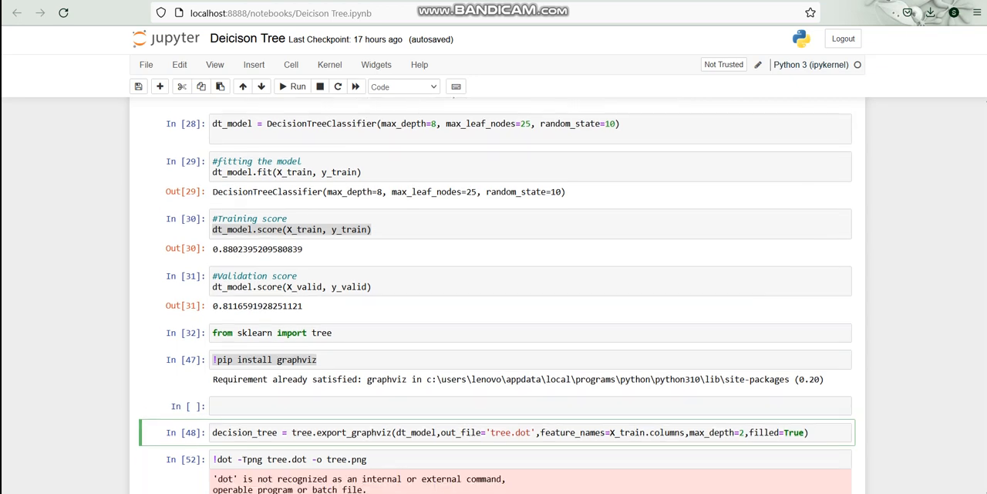
scroll(down, 3)
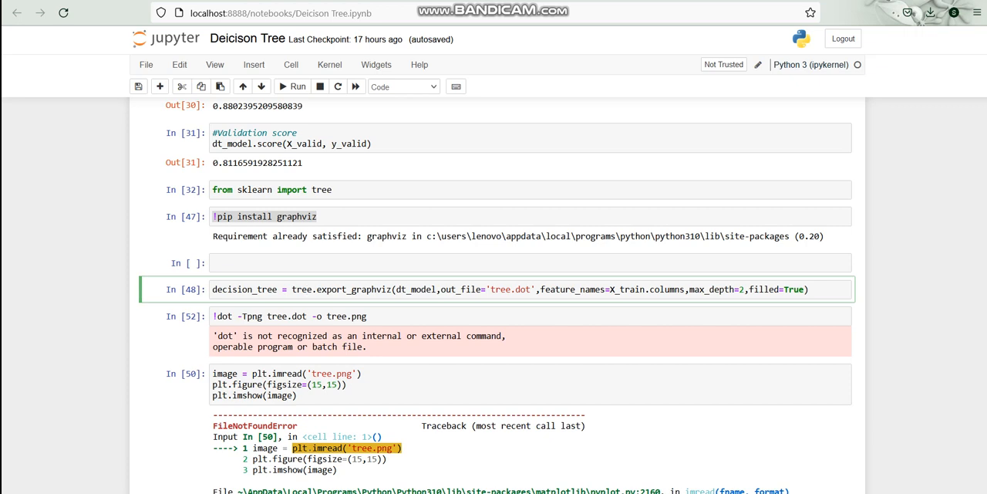
click(307, 288)
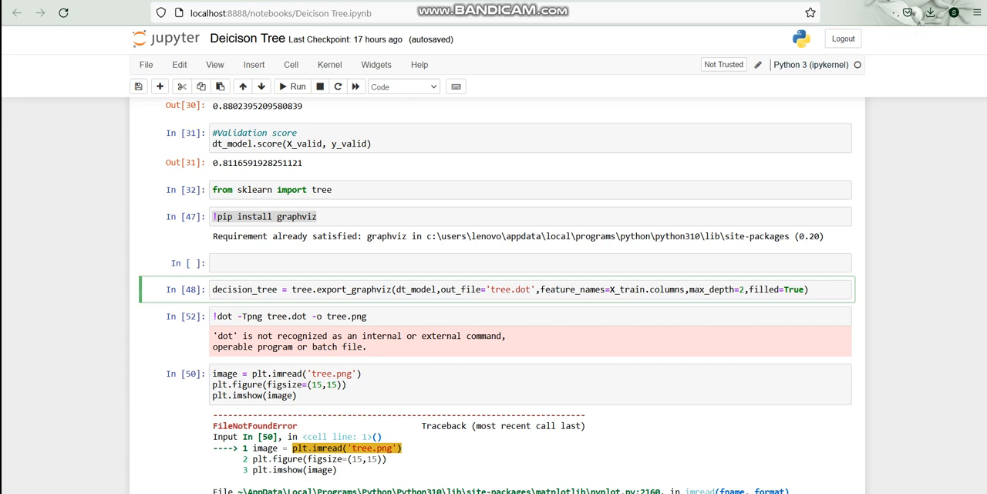
click(307, 290)
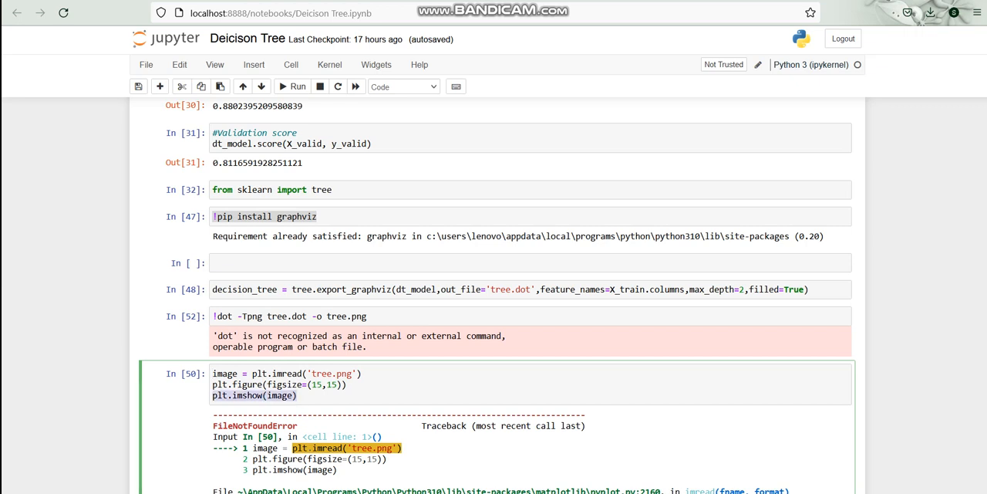
scroll(down, 3)
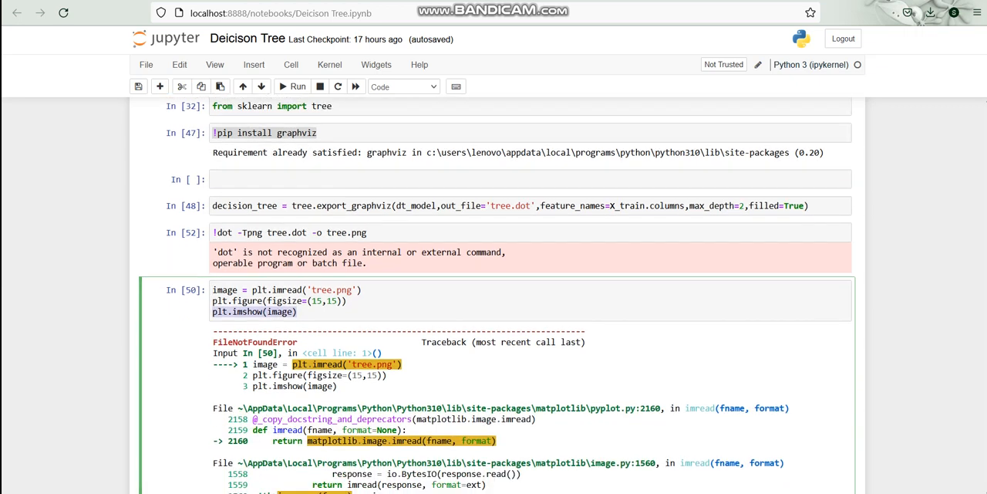
scroll(down, 3)
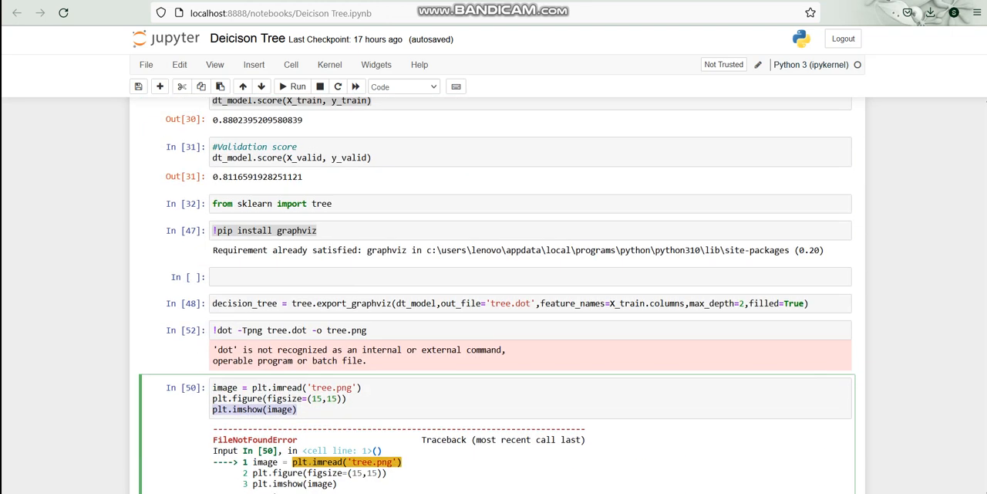
scroll(down, 3)
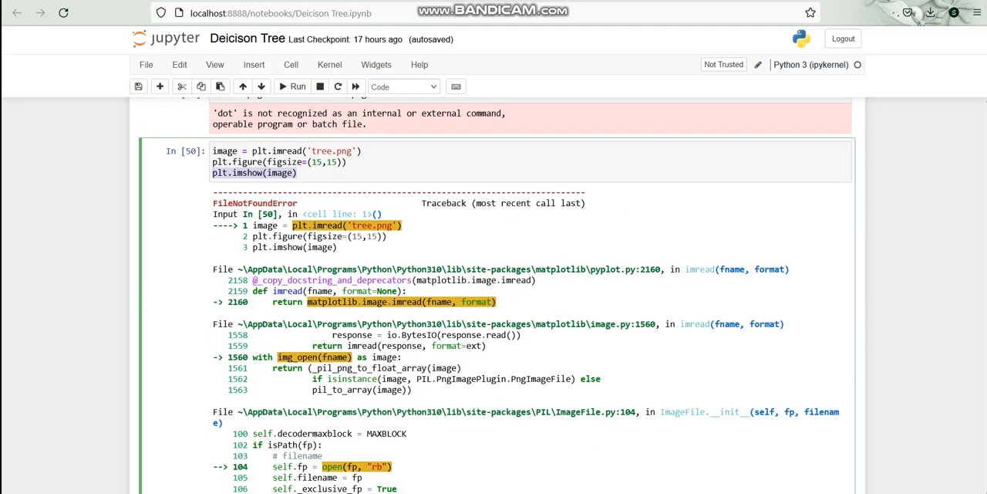
scroll(down, 3)
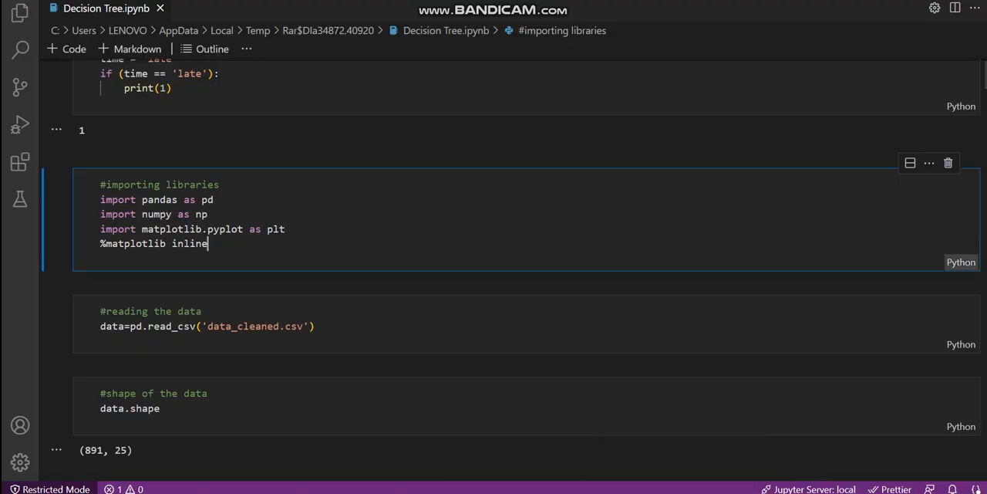
Scroll in VS Code to the rendered decision tree diagram splitting on Sex_male, Pclass, Fare and Age.
scroll(down, 3)
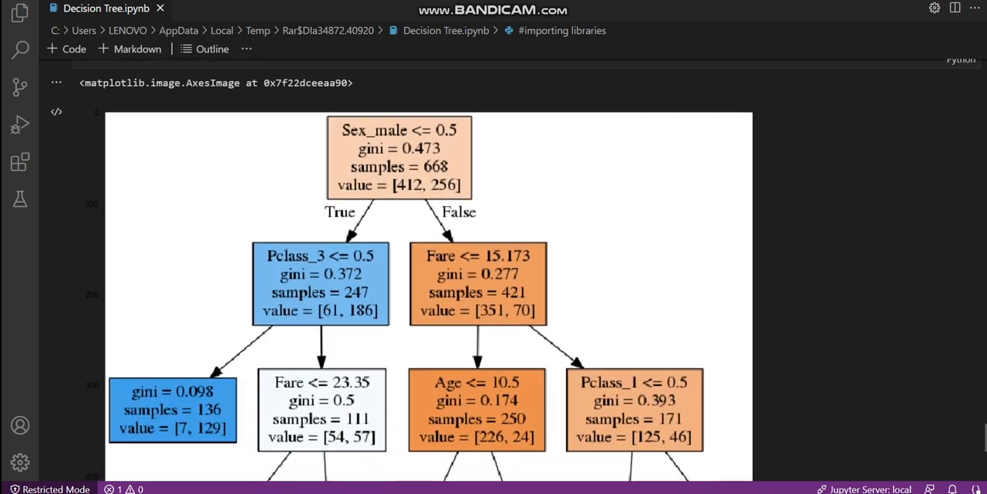
scroll(down, 3)
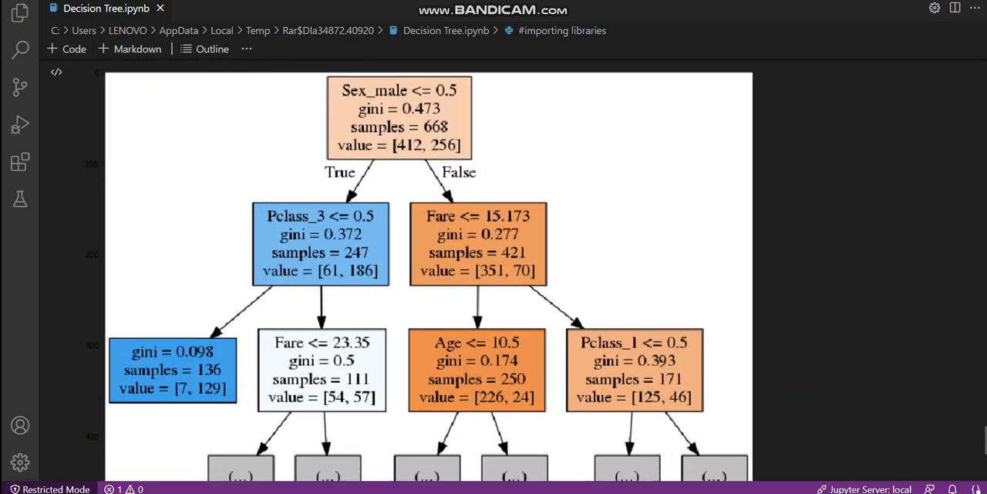
scroll(down, 3)
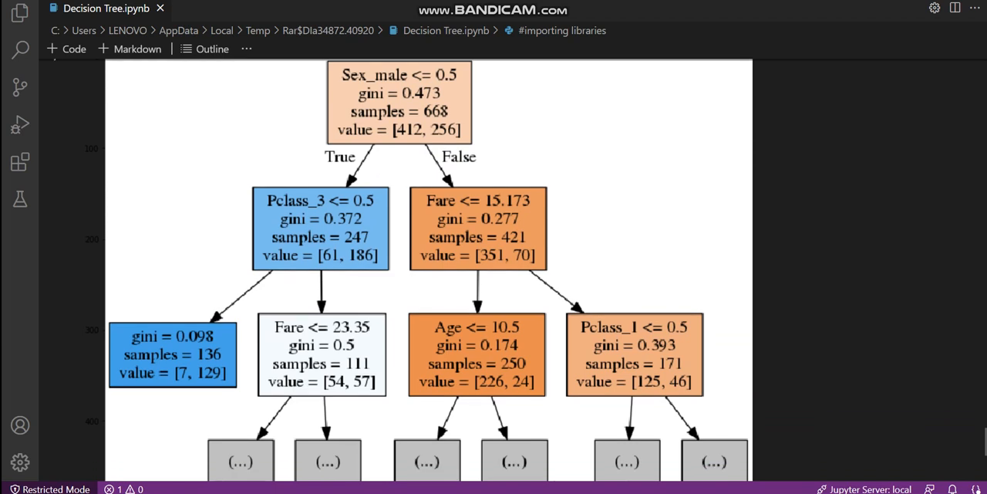
scroll(down, 3)
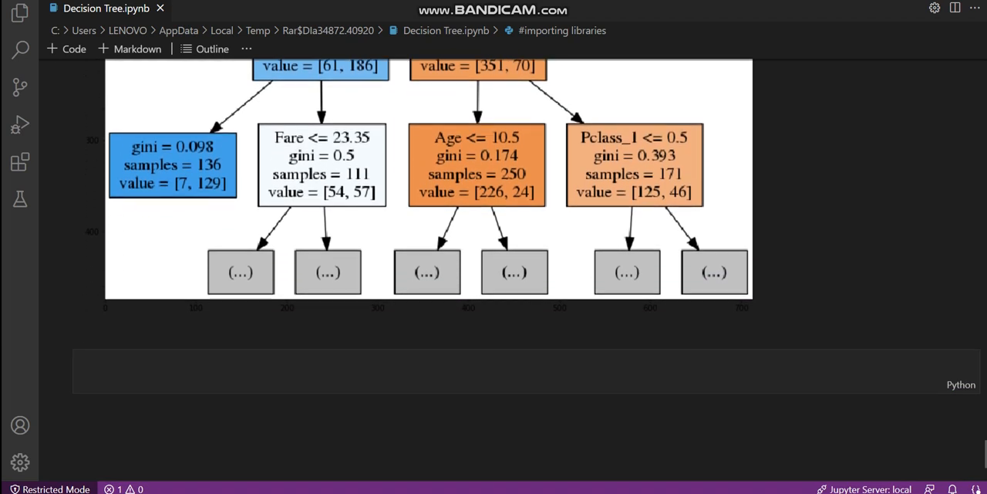